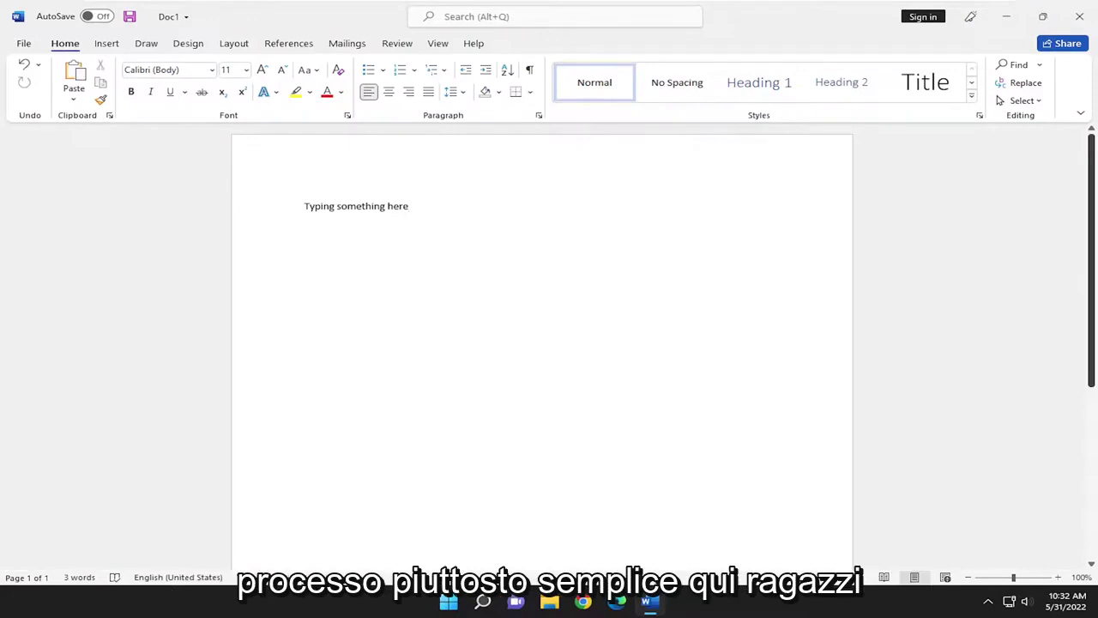
Step: Select the document body containing 'Typing something here,' and go to the File backstage
left_click(408, 206)
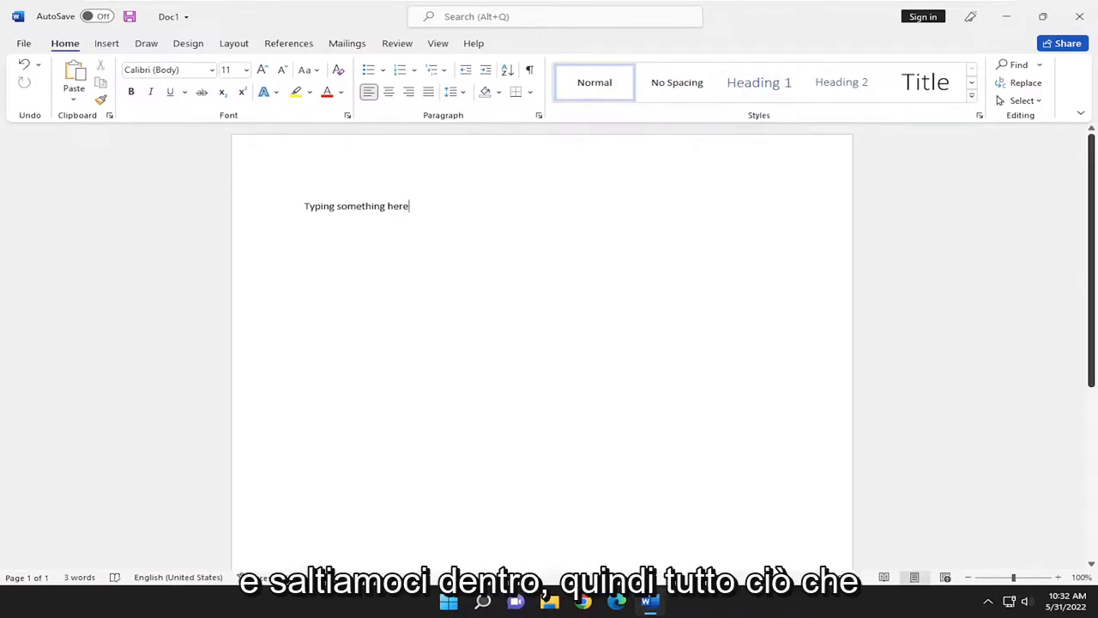
mouse_move(261, 220)
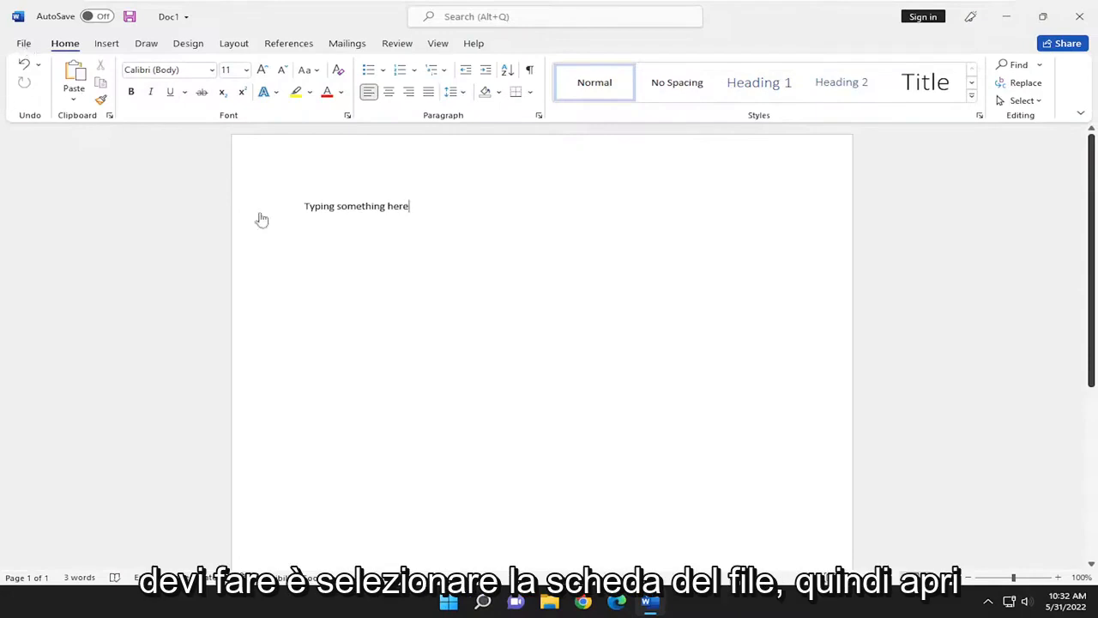
left_click(24, 43)
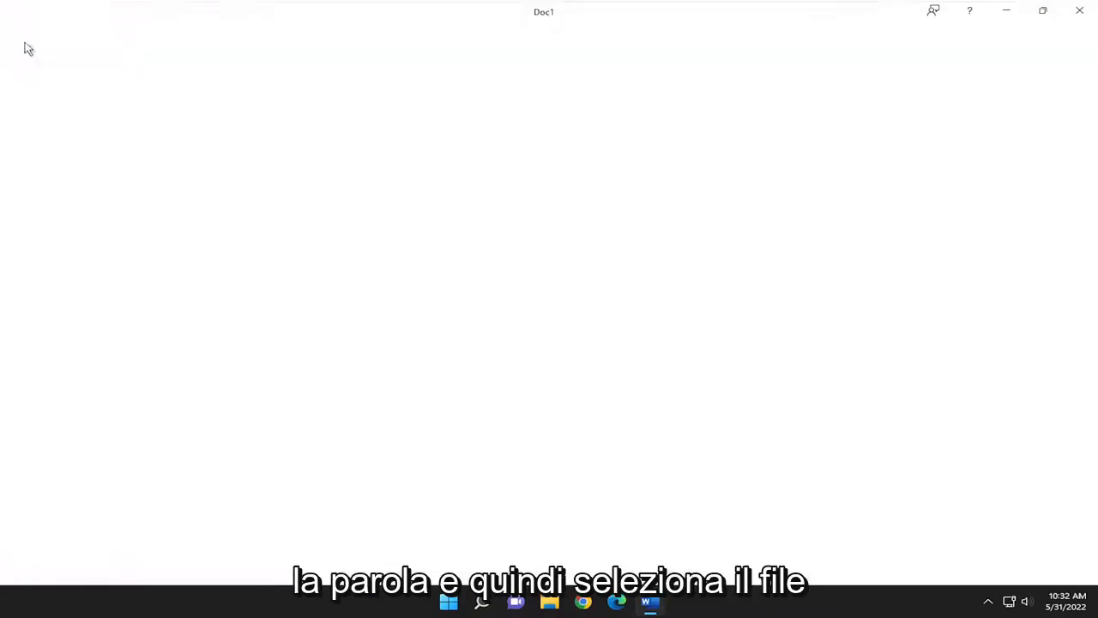
Step: From Info > Manage Document, load the 'Today, 10:30 AM (autorecovery)' version of Doc1 read-only
left_click(51, 163)
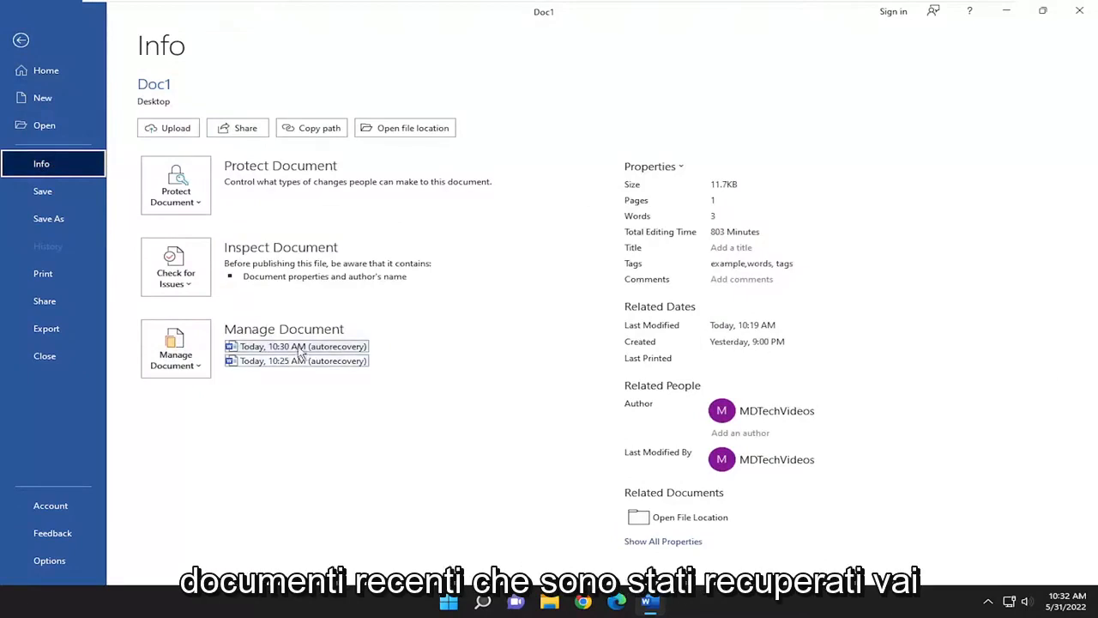
left_click(302, 346)
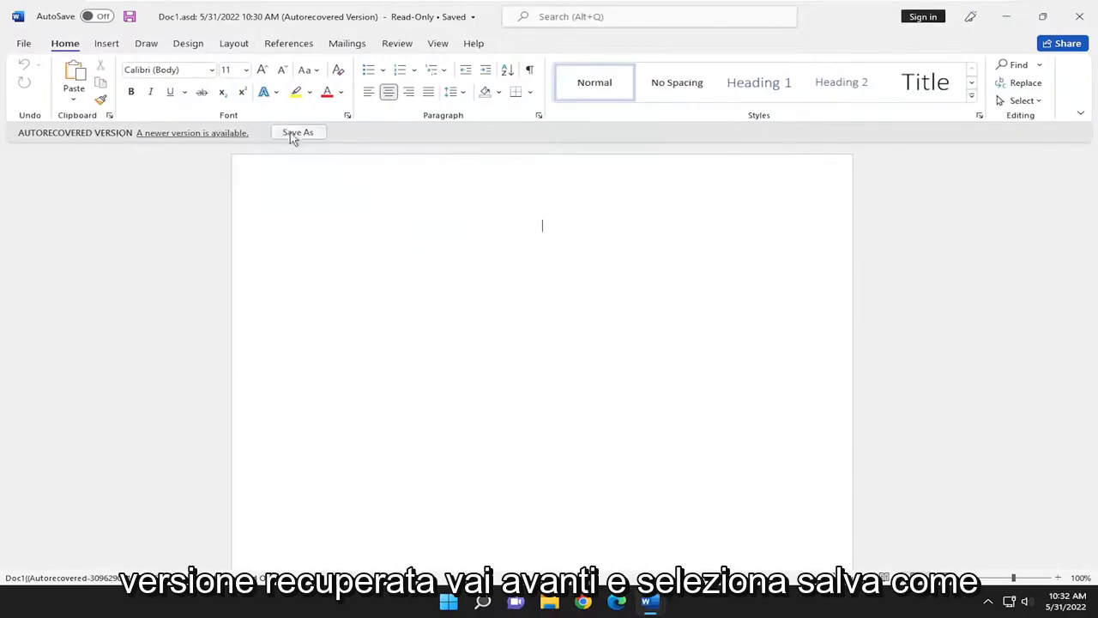
Step: Save the recovered version via the recovery bar to the Desktop as 'Doc'
left_click(298, 132)
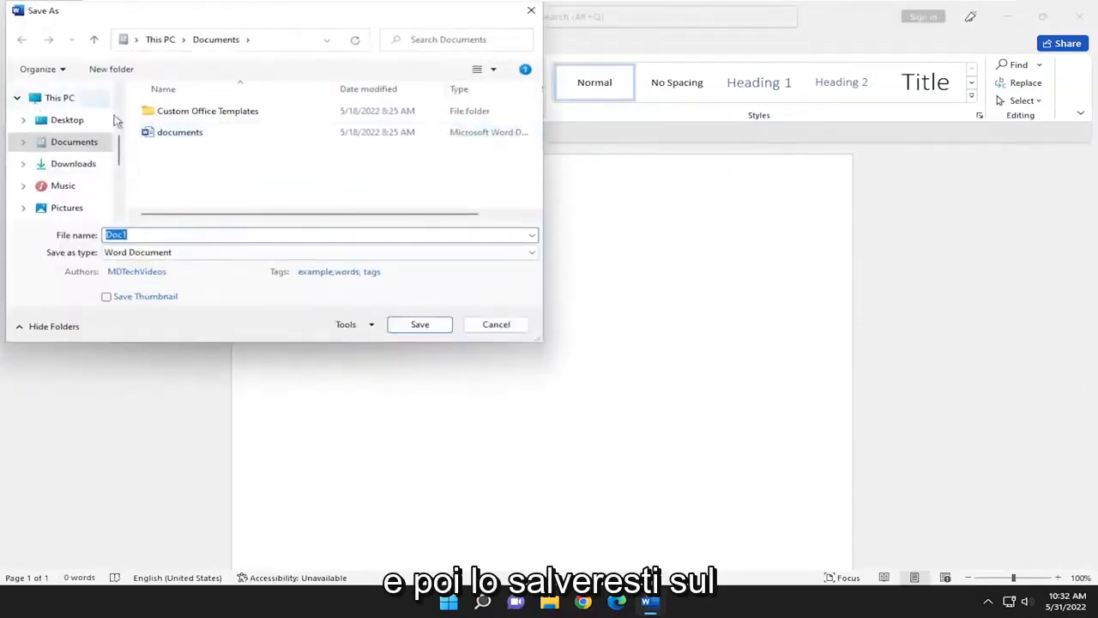
left_click(67, 120)
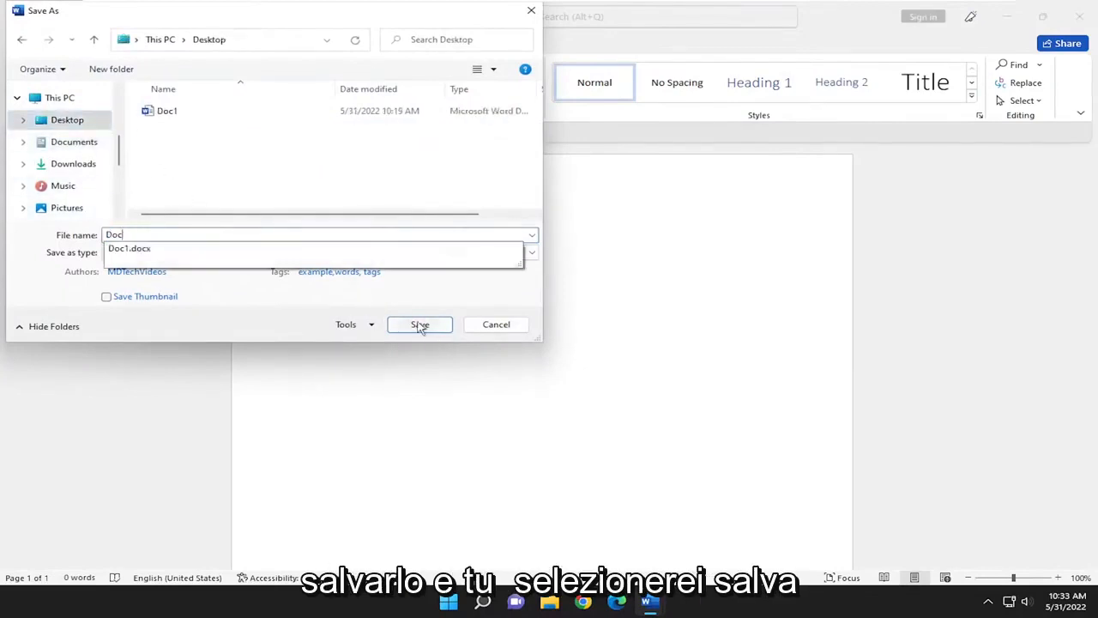
left_click(419, 324)
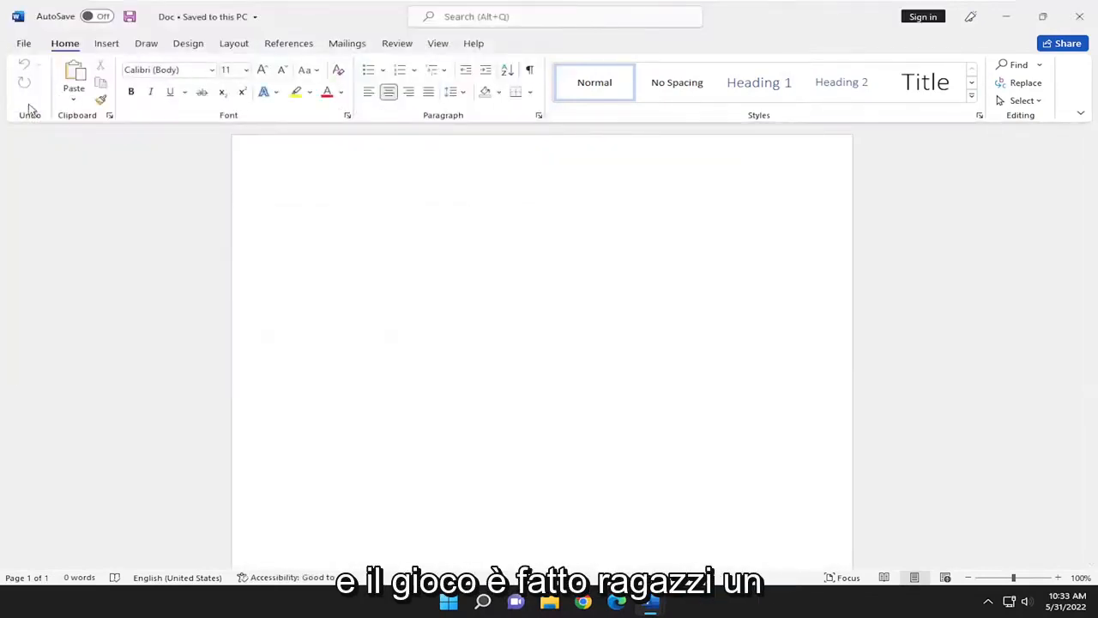